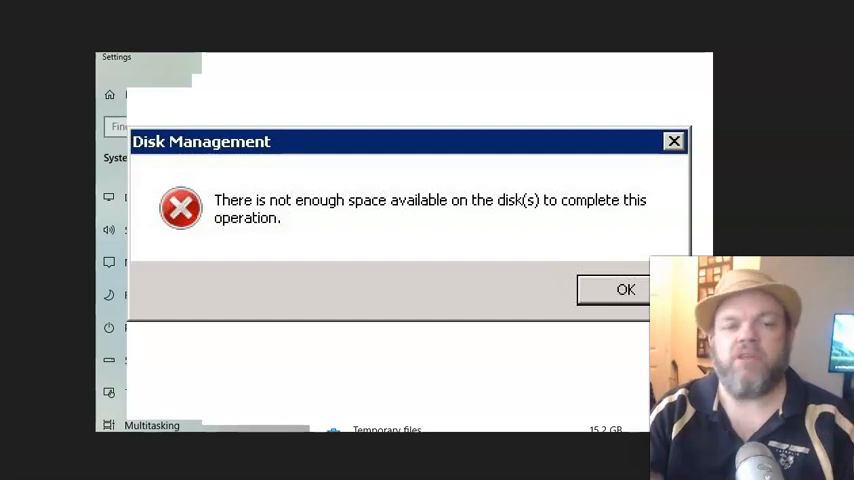
mouse_move(482, 72)
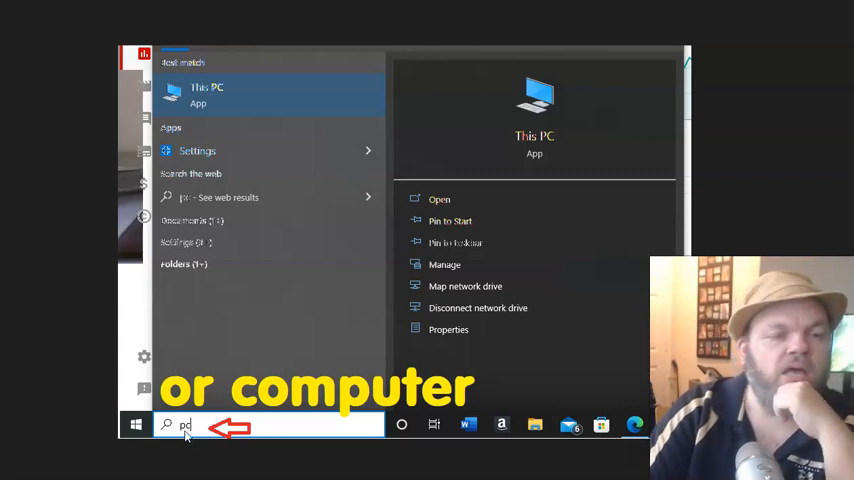
mouse_move(204, 420)
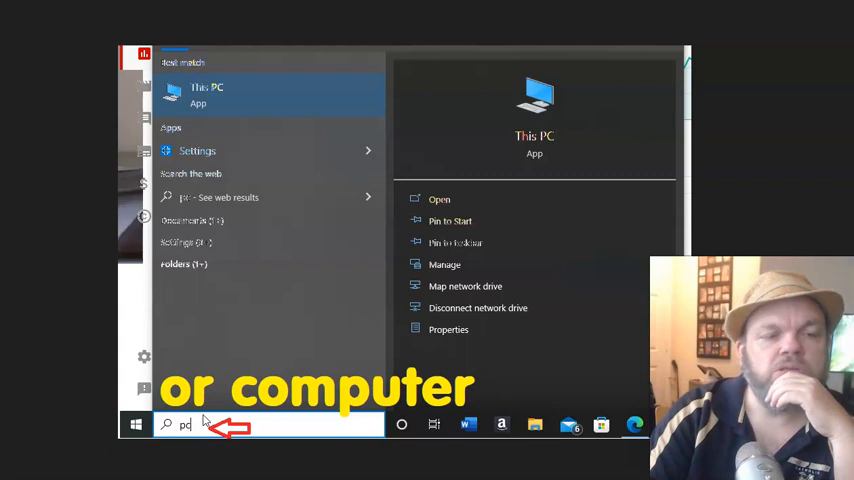
Launch This PC from the Start search results to view the drives.
click(208, 94)
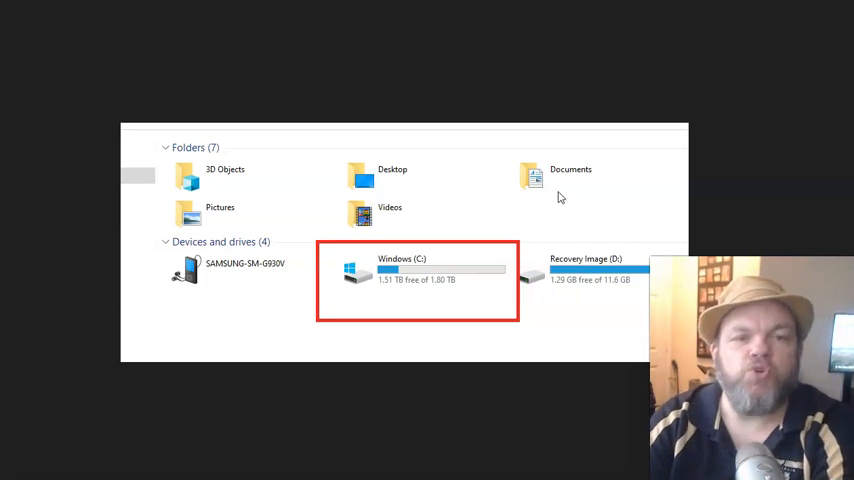
mouse_move(490, 252)
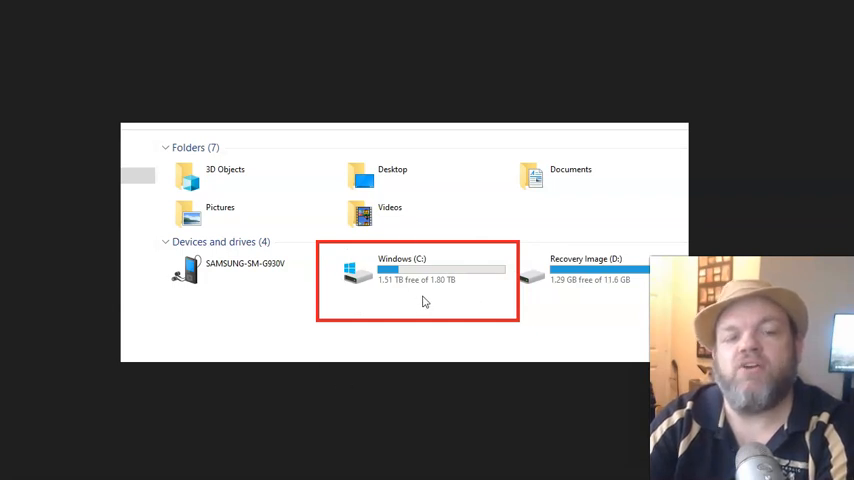
mouse_move(456, 288)
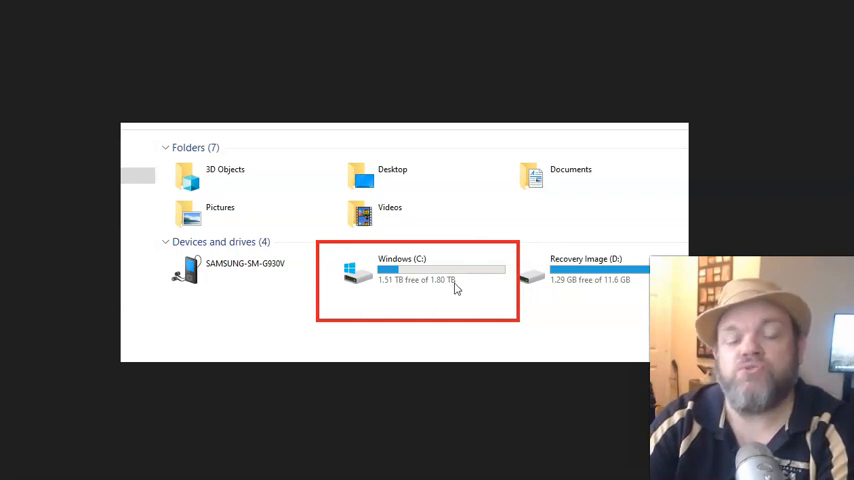
mouse_move(384, 278)
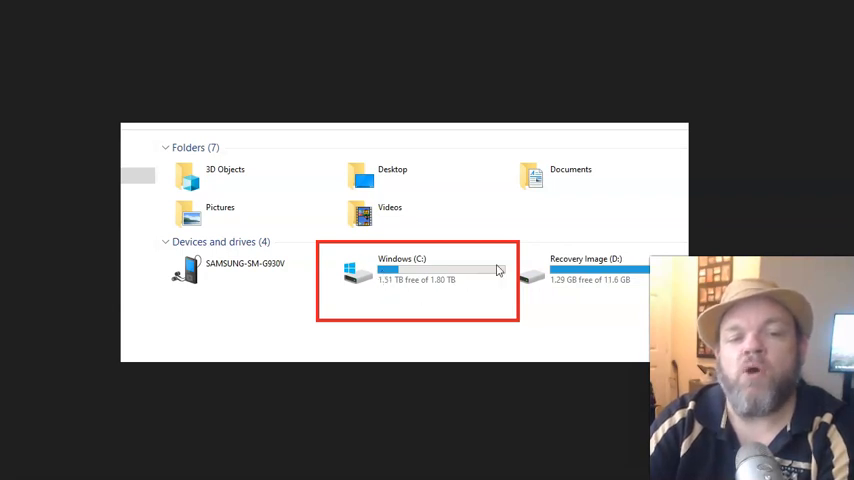
mouse_move(484, 272)
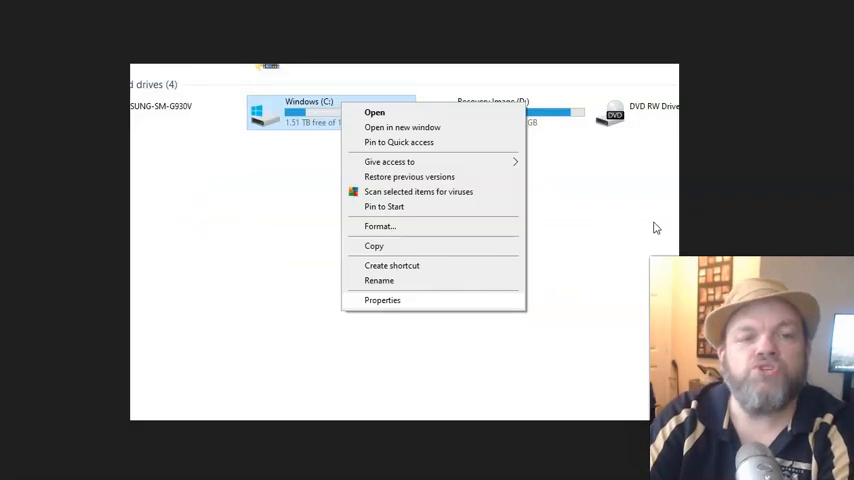
mouse_move(400, 136)
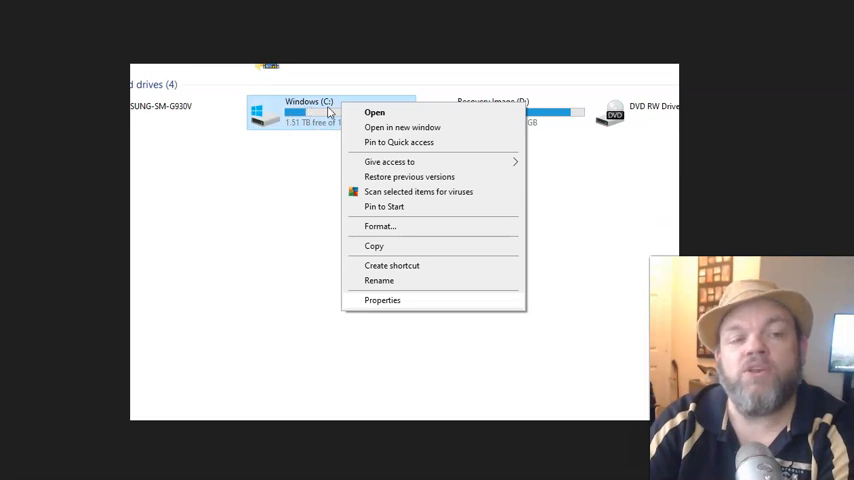
mouse_move(312, 118)
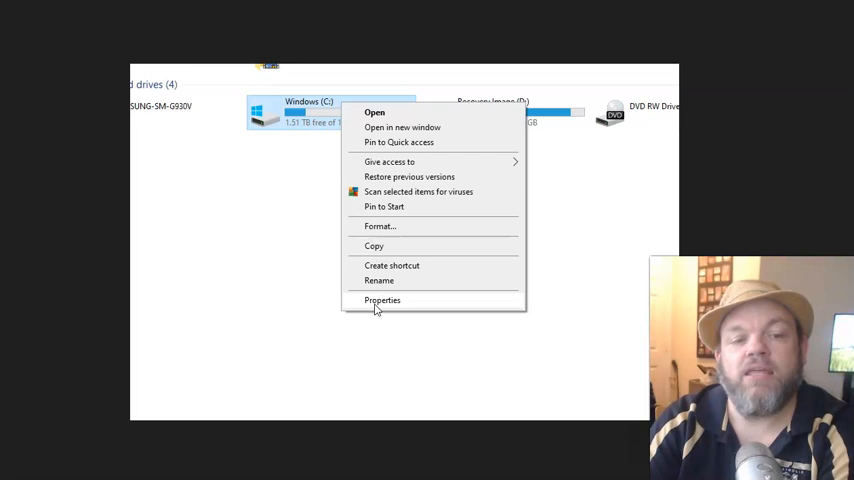
mouse_move(308, 260)
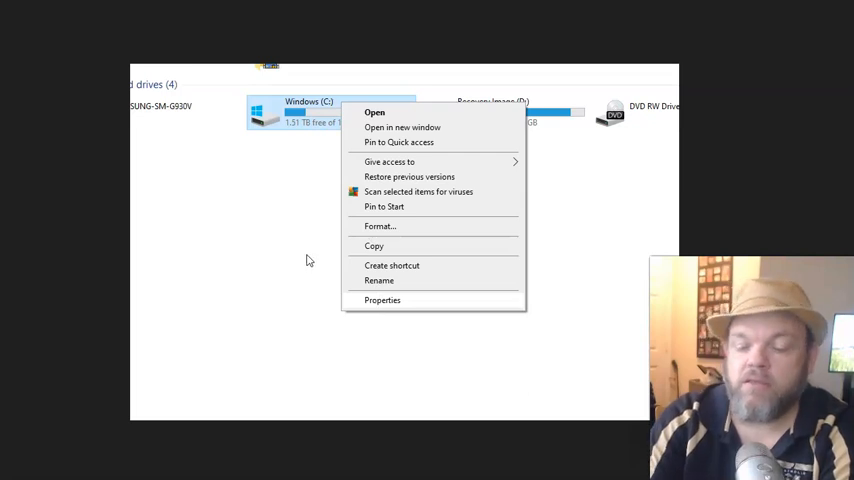
Bring up the context menu for the Windows (C:) drive.
click(382, 300)
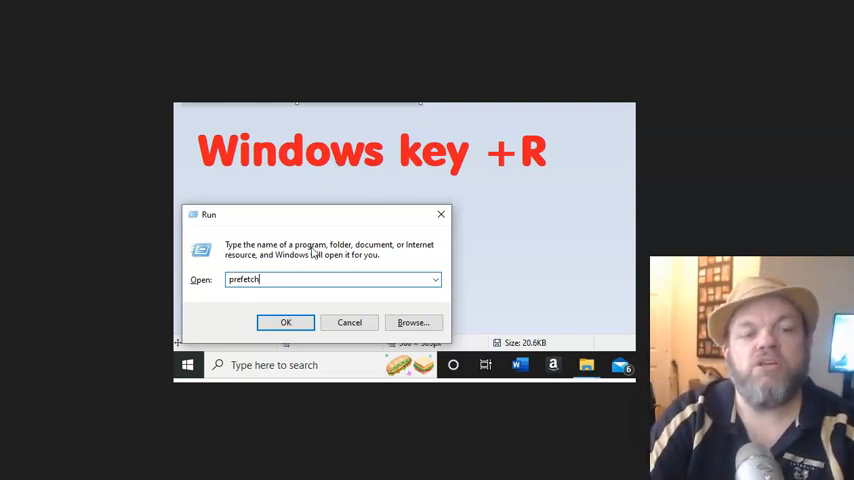
Confirm the Run command to show the Prefetch folder under Windows (C:).
click(284, 322)
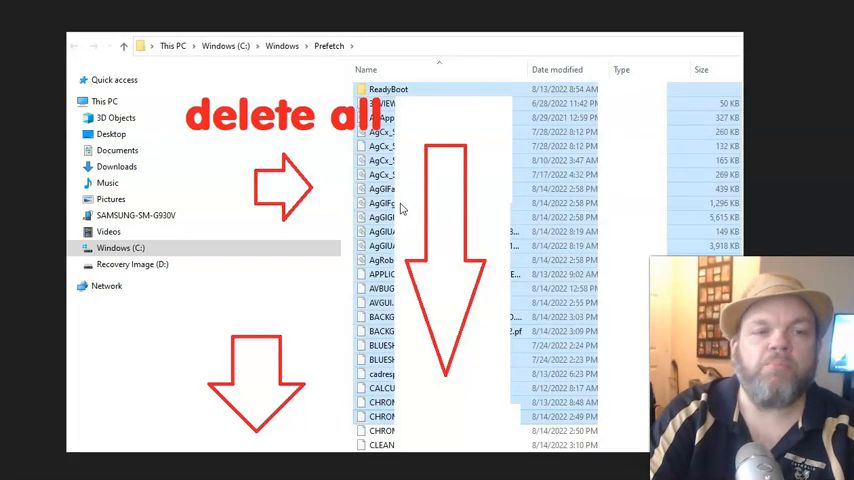
mouse_move(268, 170)
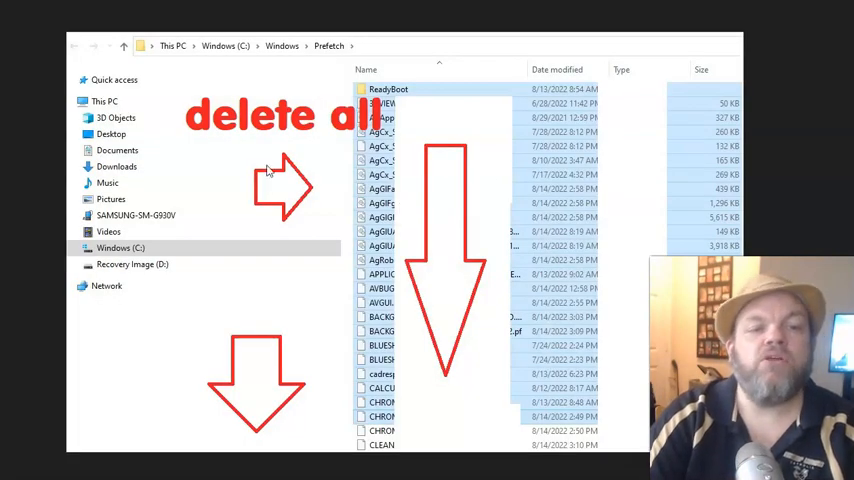
mouse_move(530, 452)
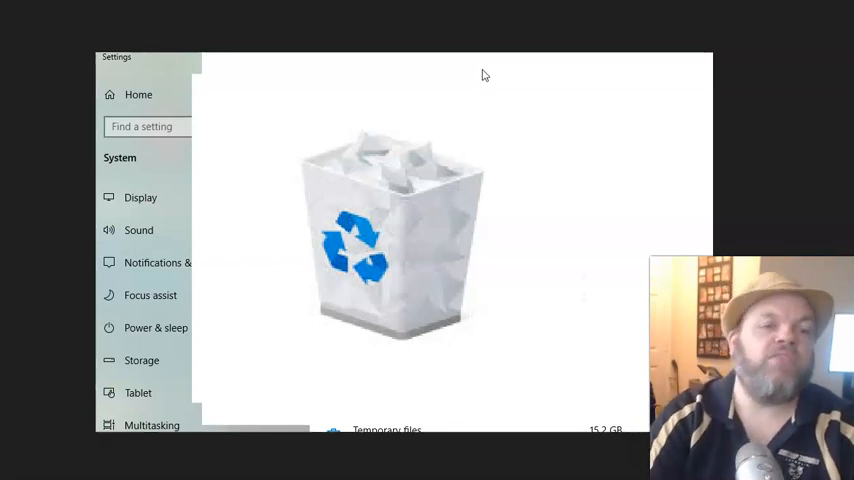
mouse_move(488, 86)
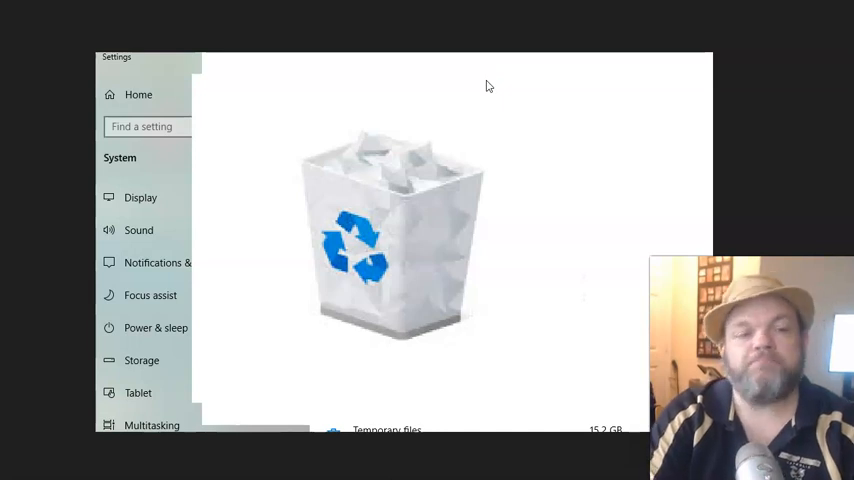
Search the taskbar for 'programs' to find Add or remove programs.
text(programs)
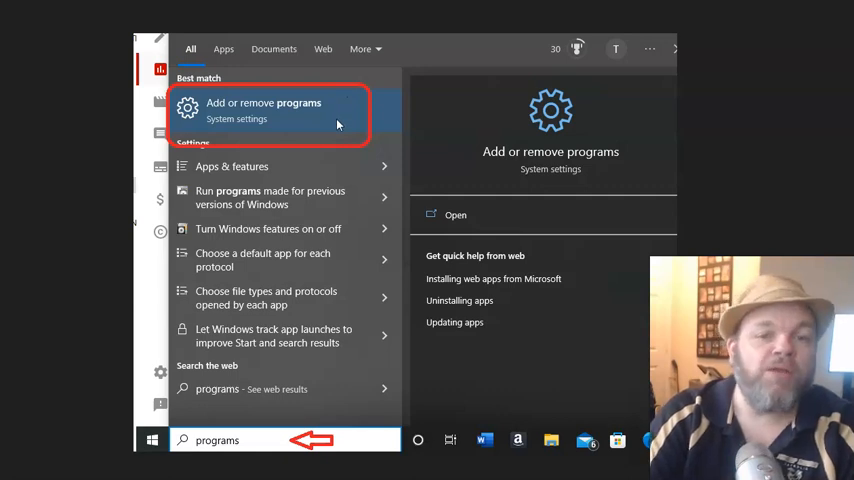
mouse_move(352, 228)
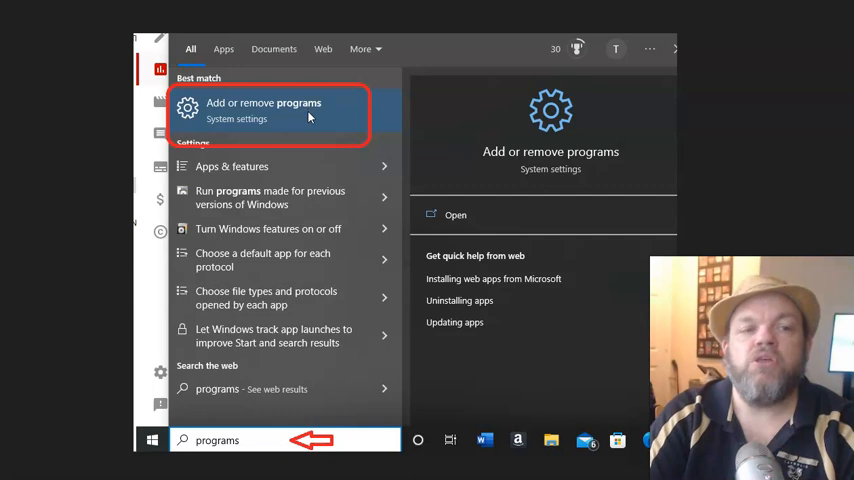
mouse_move(228, 136)
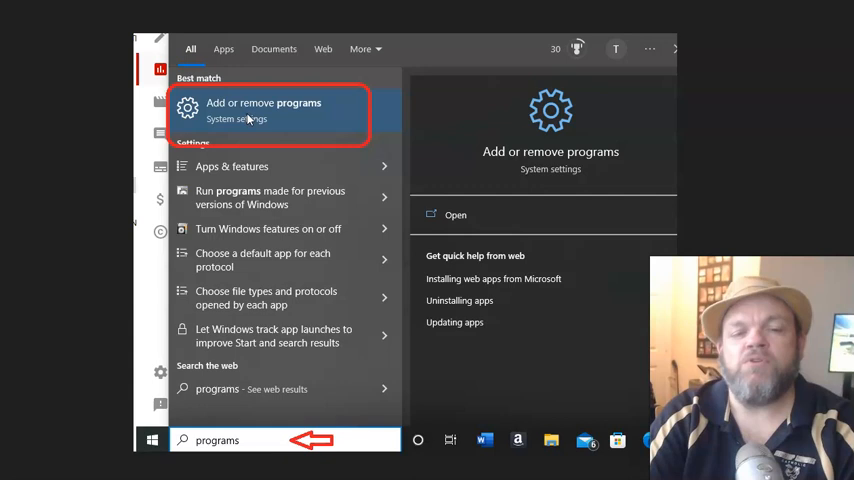
mouse_move(288, 80)
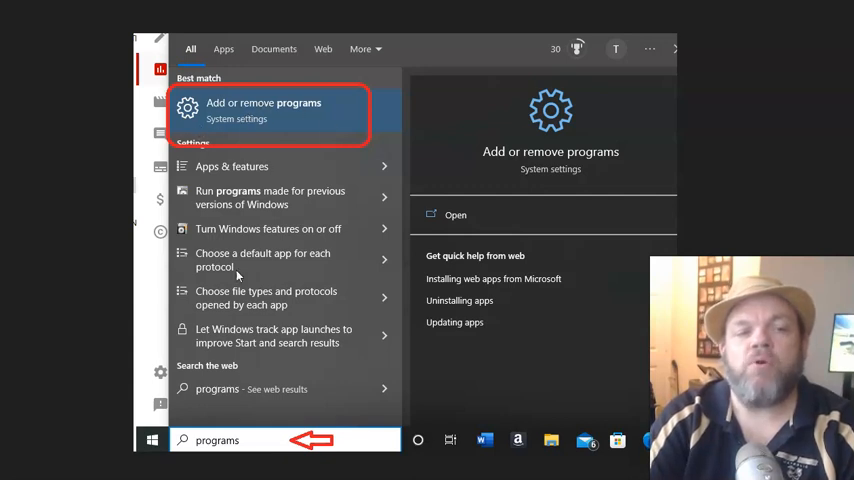
mouse_move(290, 122)
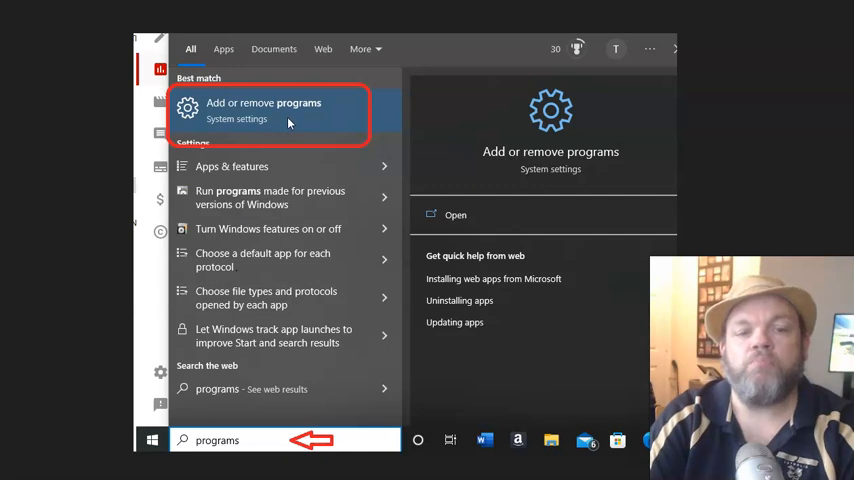
Launch Add or remove programs to reach the Apps & features list.
click(264, 110)
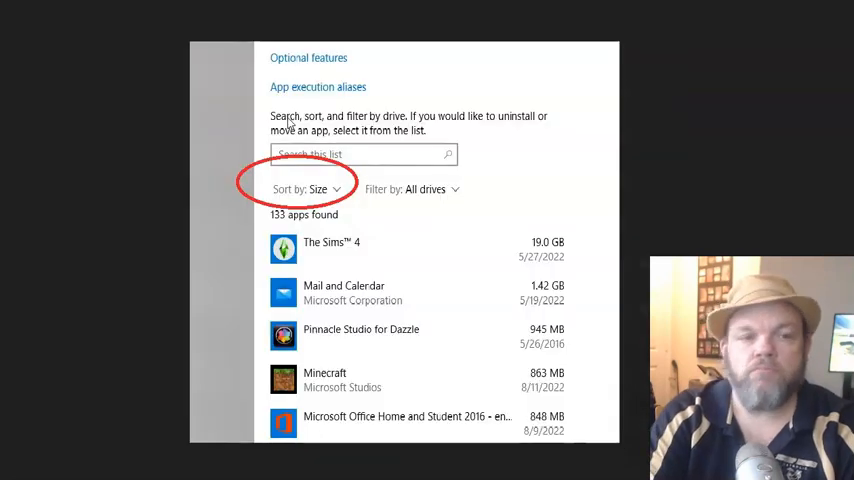
mouse_move(280, 50)
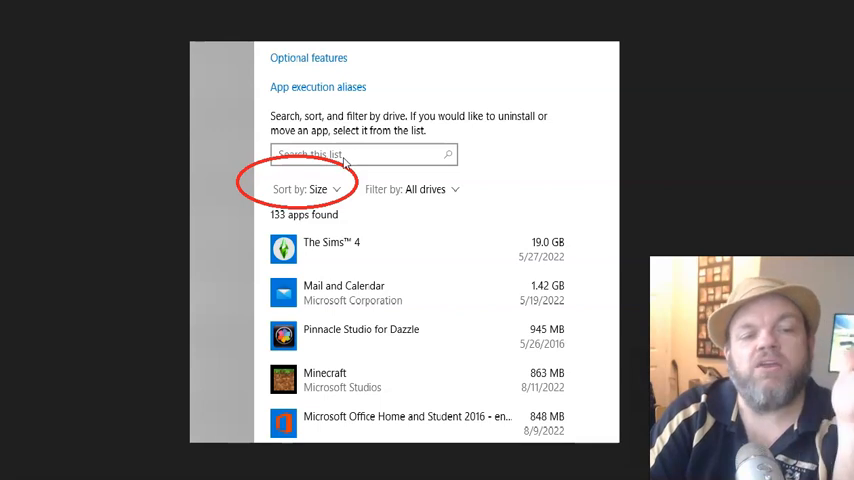
mouse_move(420, 252)
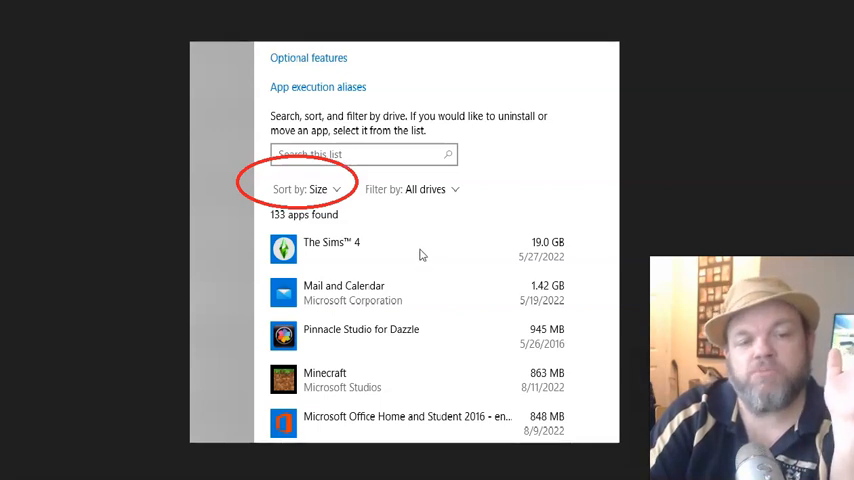
mouse_move(324, 260)
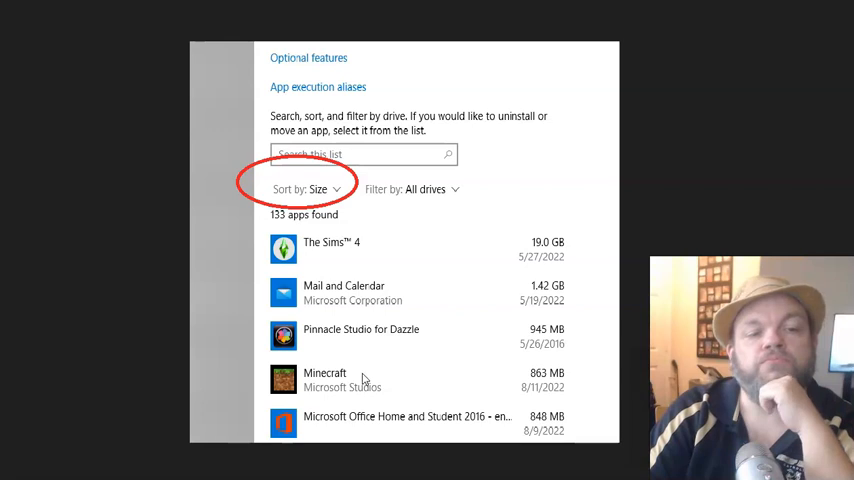
mouse_move(338, 256)
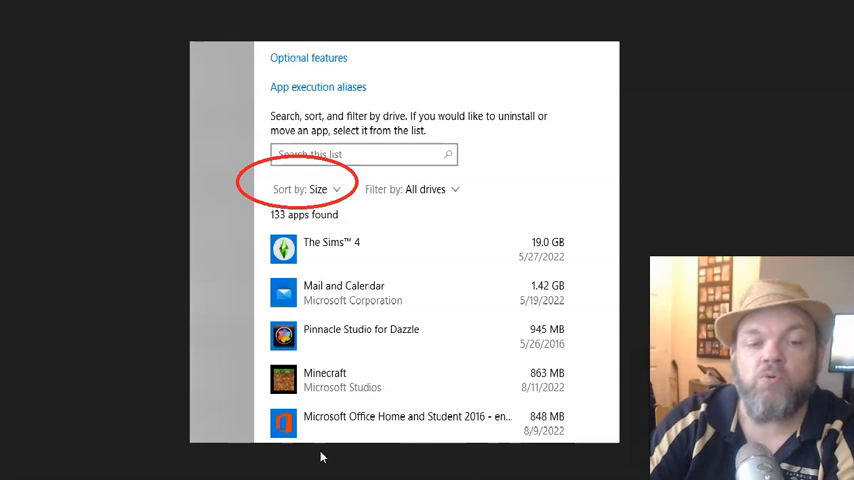
mouse_move(260, 456)
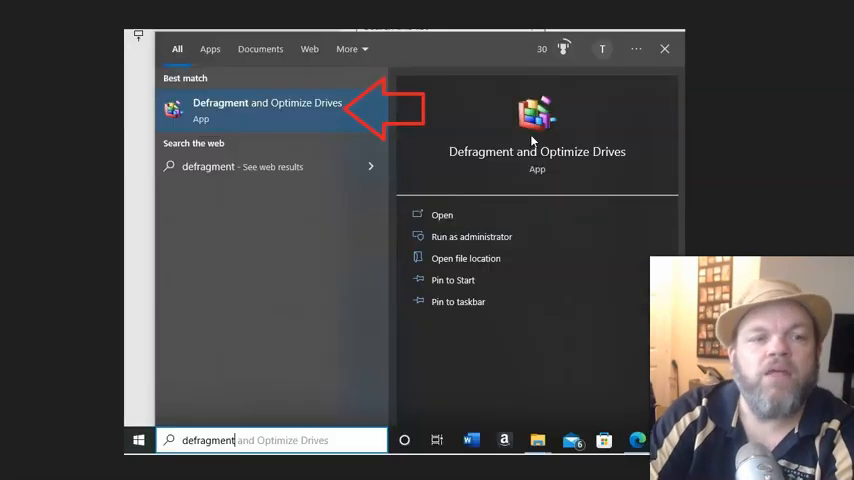
mouse_move(380, 88)
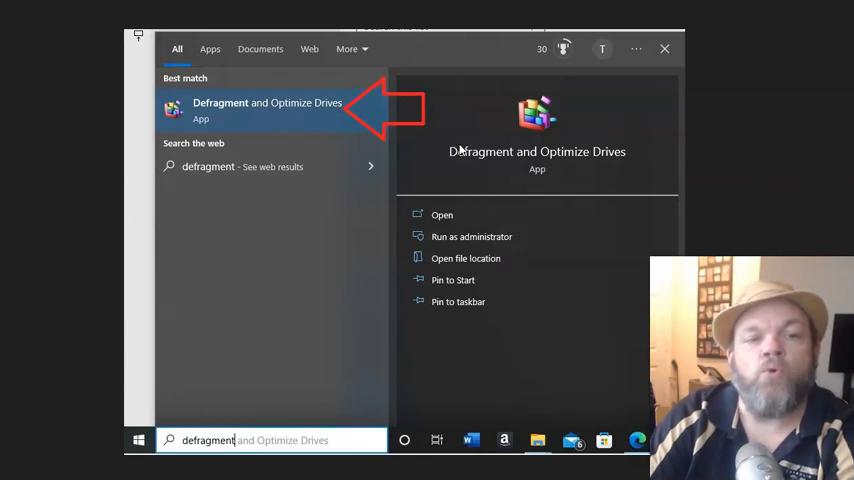
mouse_move(262, 170)
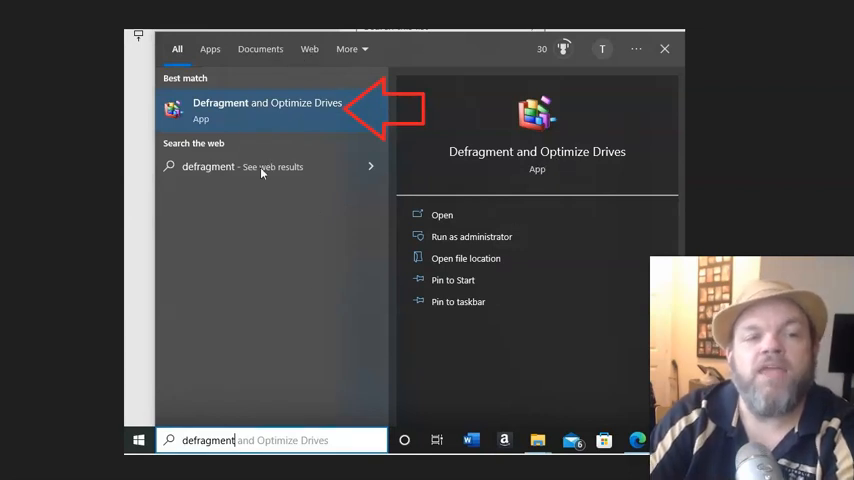
mouse_move(312, 296)
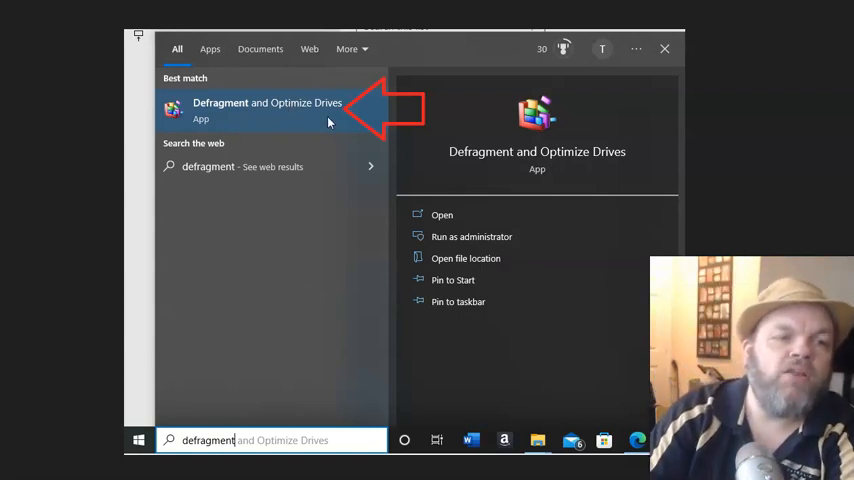
mouse_move(80, 470)
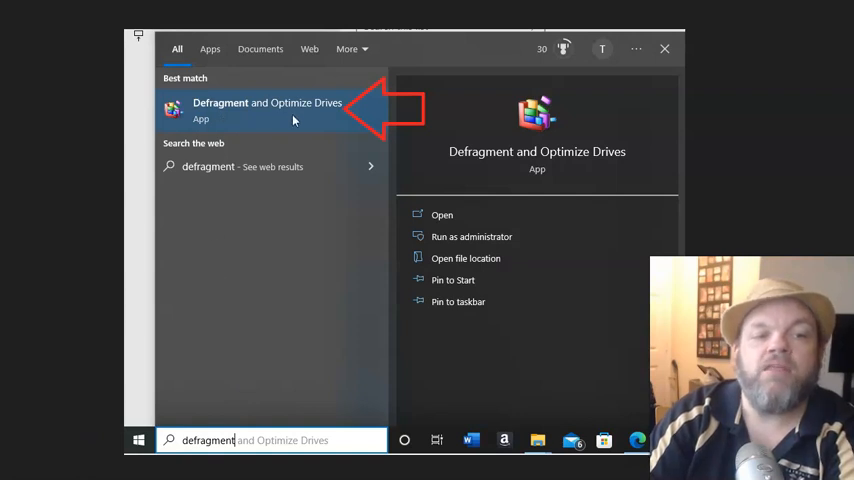
Launch Defragment and Optimize Drives from the search results.
click(268, 110)
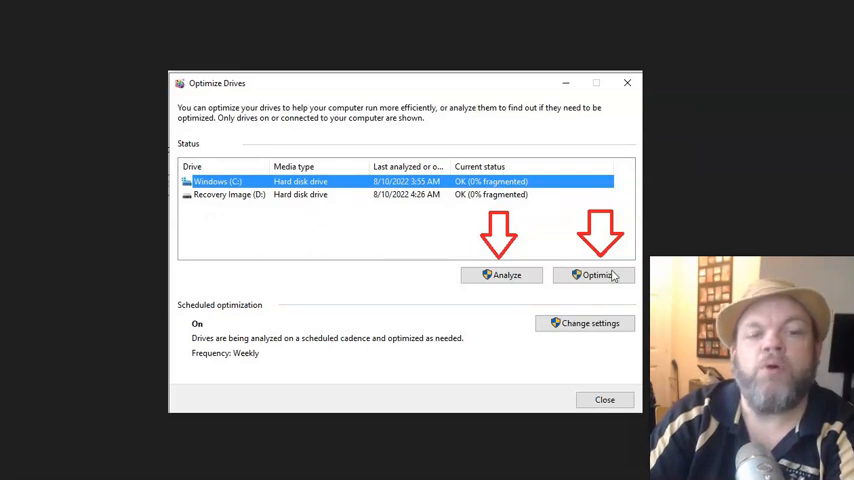
mouse_move(596, 280)
text(storage sen)
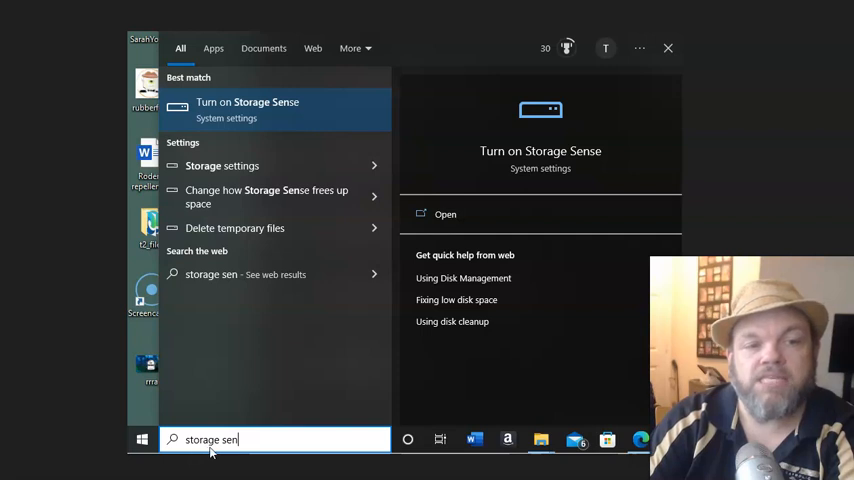
mouse_move(380, 300)
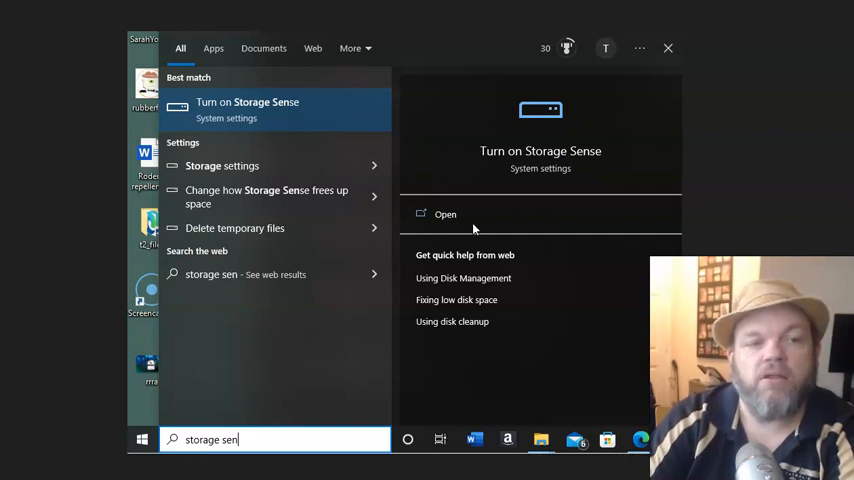
mouse_move(228, 118)
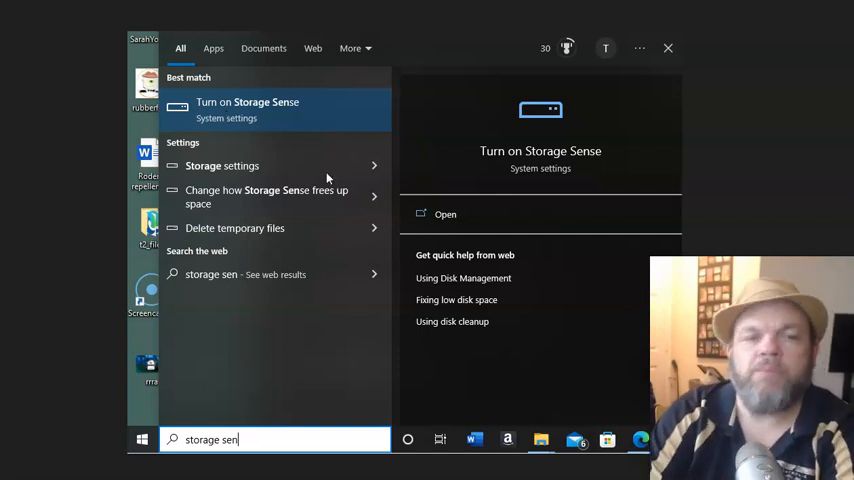
Launch 'Turn on Storage Sense' to reach the Storage settings page.
click(248, 108)
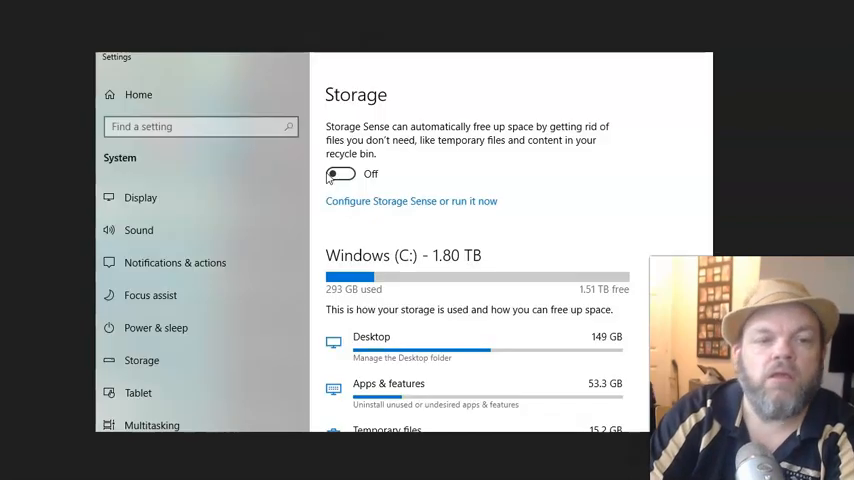
mouse_move(472, 132)
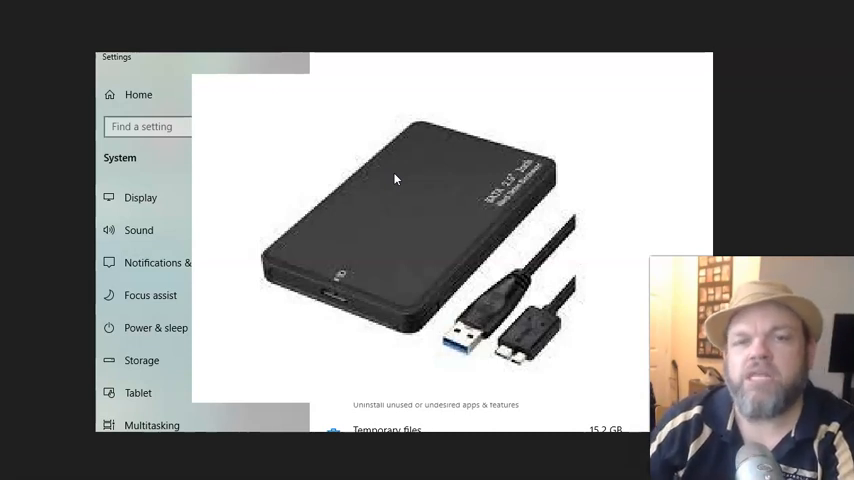
mouse_move(508, 120)
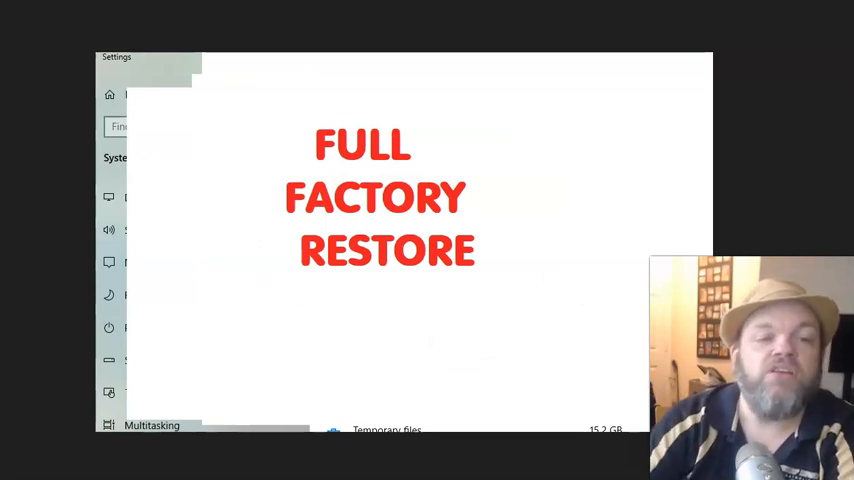
mouse_move(324, 296)
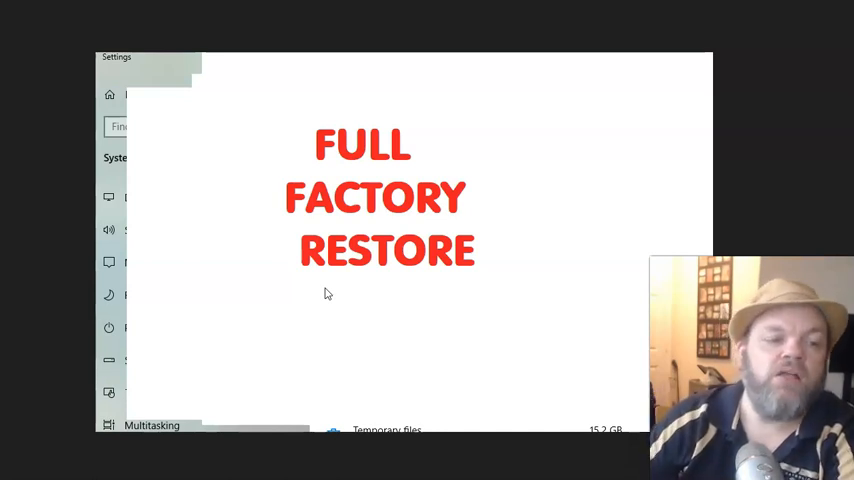
mouse_move(188, 450)
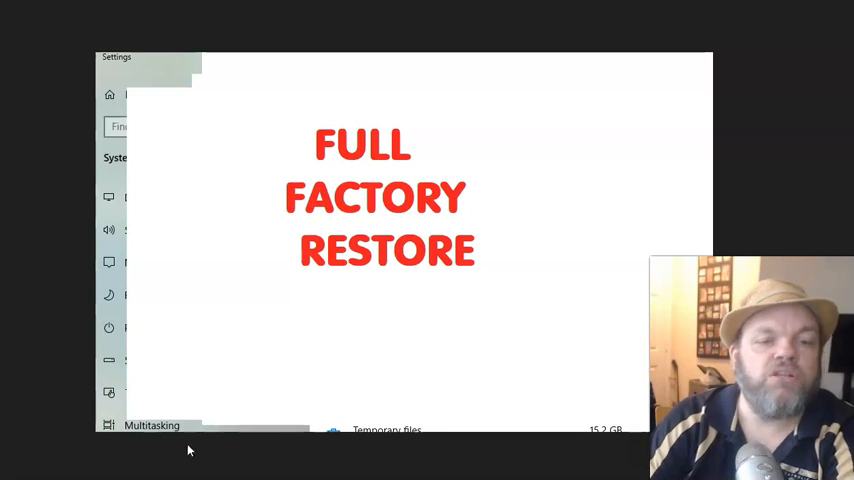